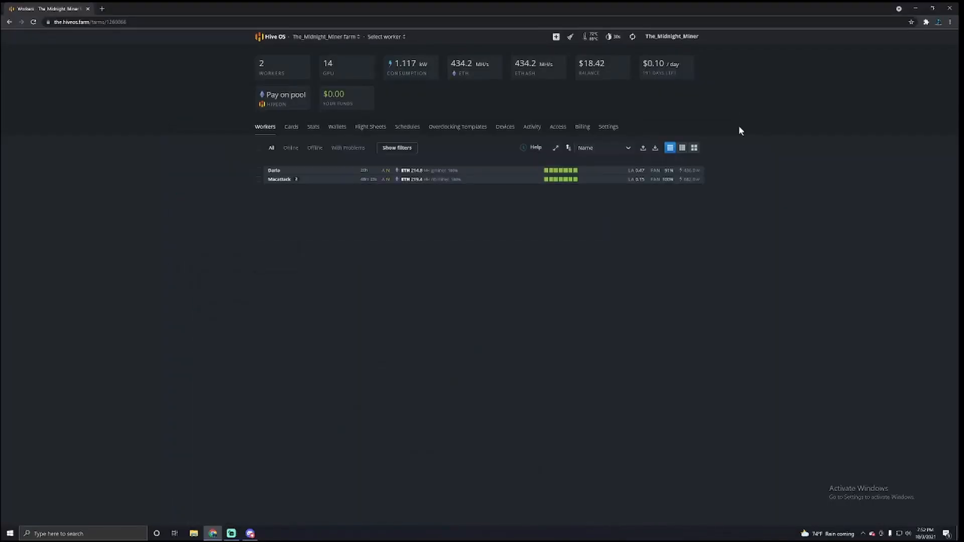
{"action": "mouse_move", "coordinate": [270, 346]}
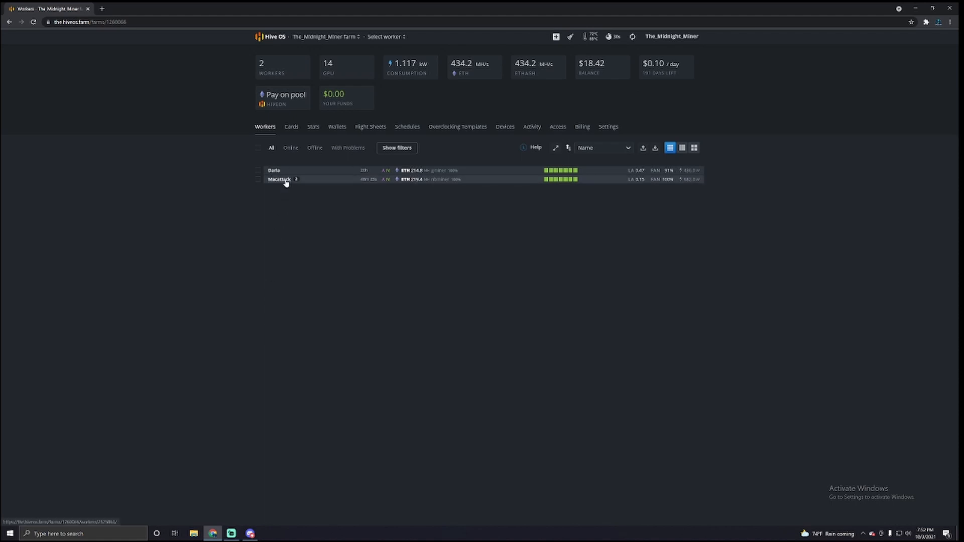
{"action": "mouse_move", "coordinate": [283, 183]}
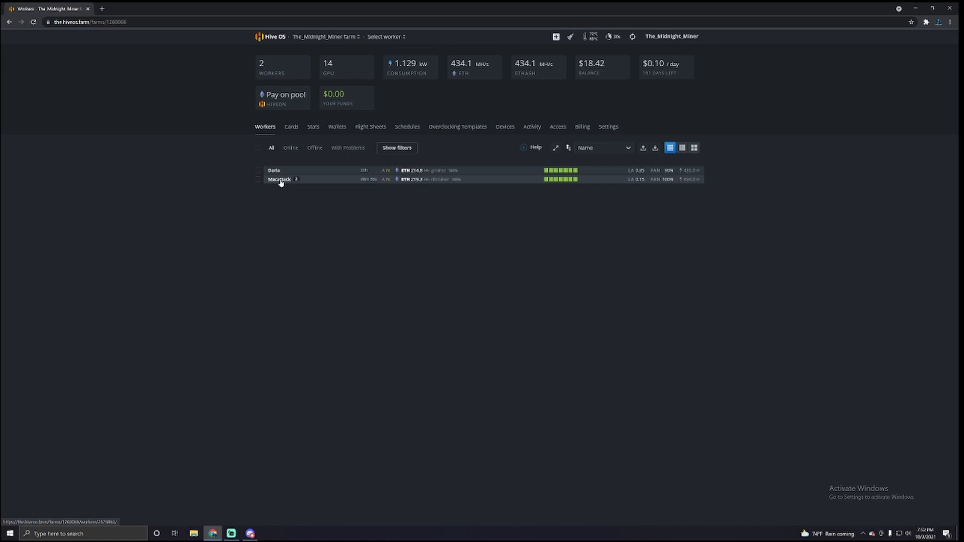
Step: Open the Macattack worker from the Workers list to see its GPU overview
{"action": "left_click", "coordinate": [278, 179]}
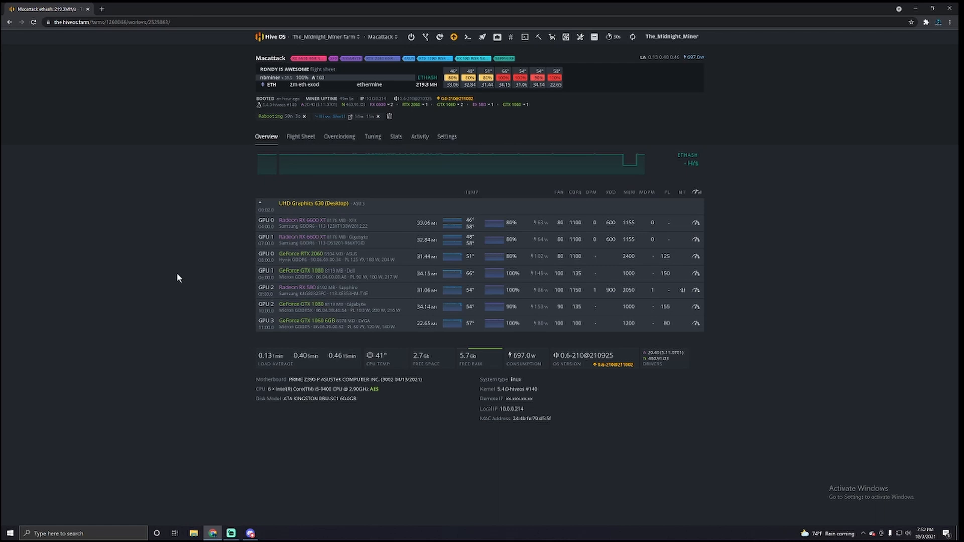
{"action": "mouse_move", "coordinate": [231, 284]}
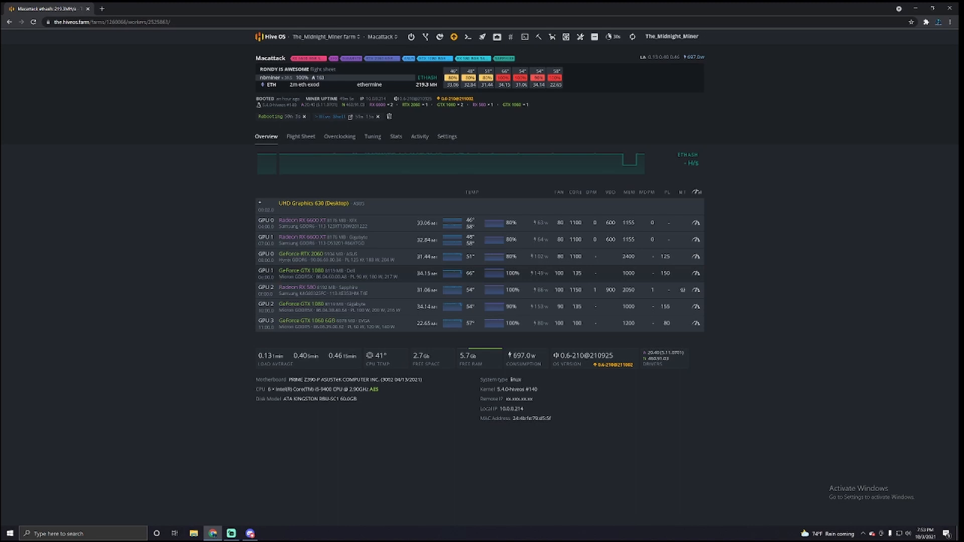
{"action": "mouse_move", "coordinate": [524, 281]}
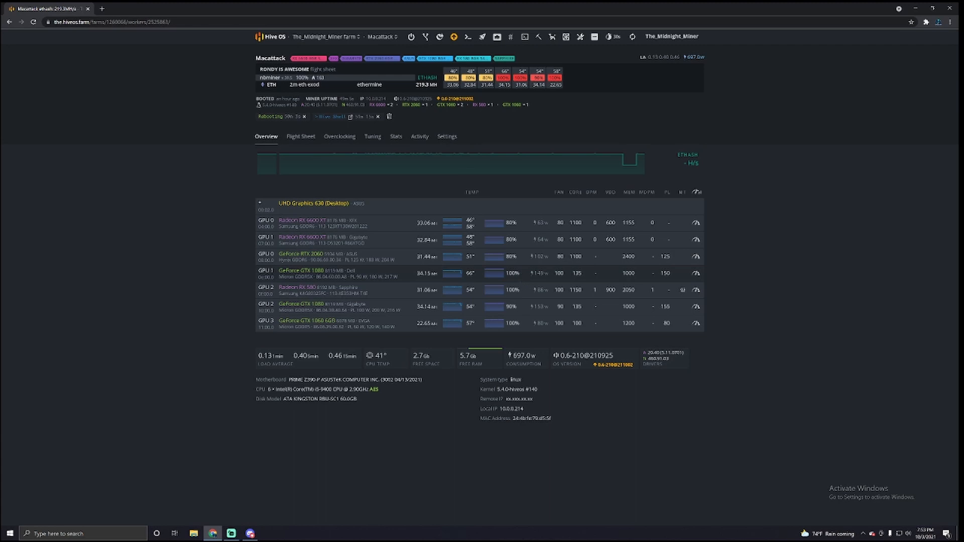
{"action": "mouse_move", "coordinate": [478, 276]}
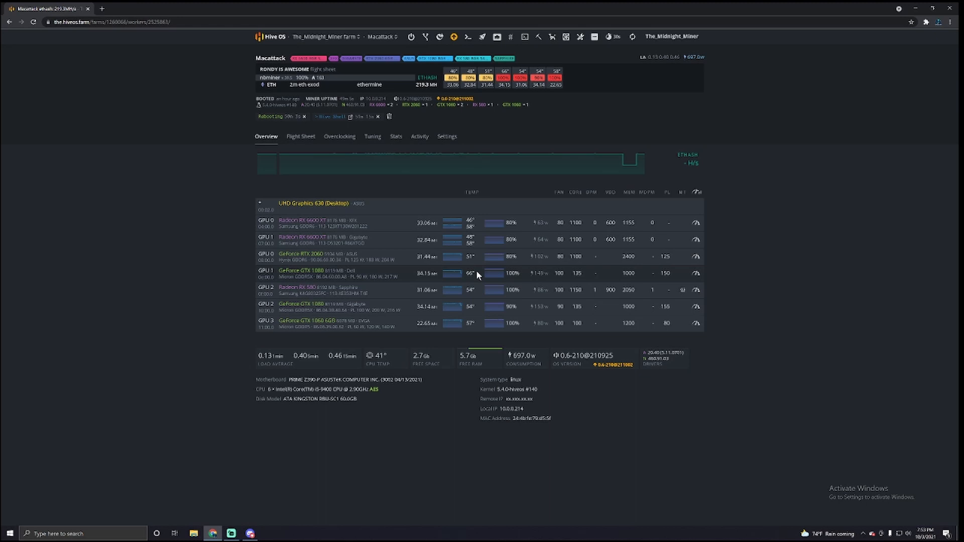
{"action": "mouse_move", "coordinate": [476, 275]}
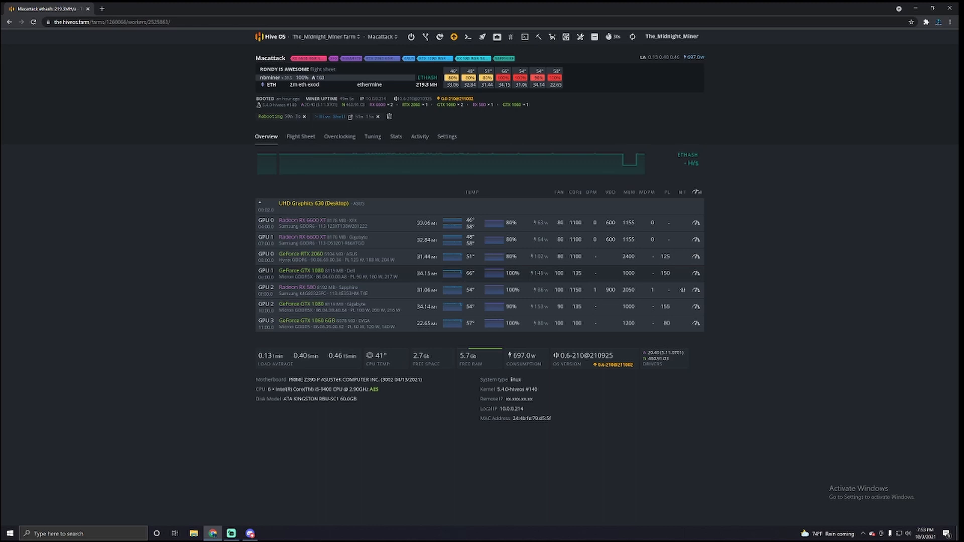
{"action": "mouse_move", "coordinate": [448, 276]}
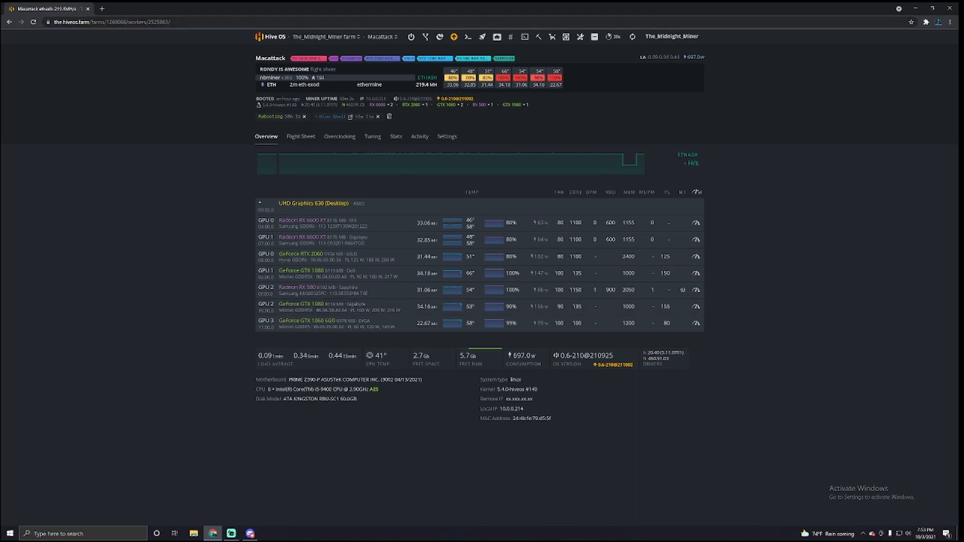
{"action": "left_click", "coordinate": [538, 37]}
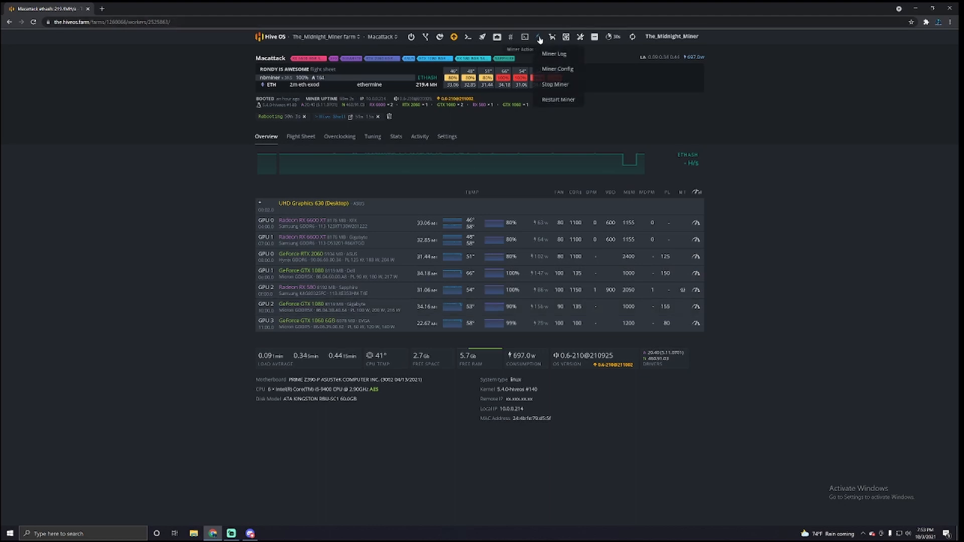
{"action": "left_click", "coordinate": [554, 84]}
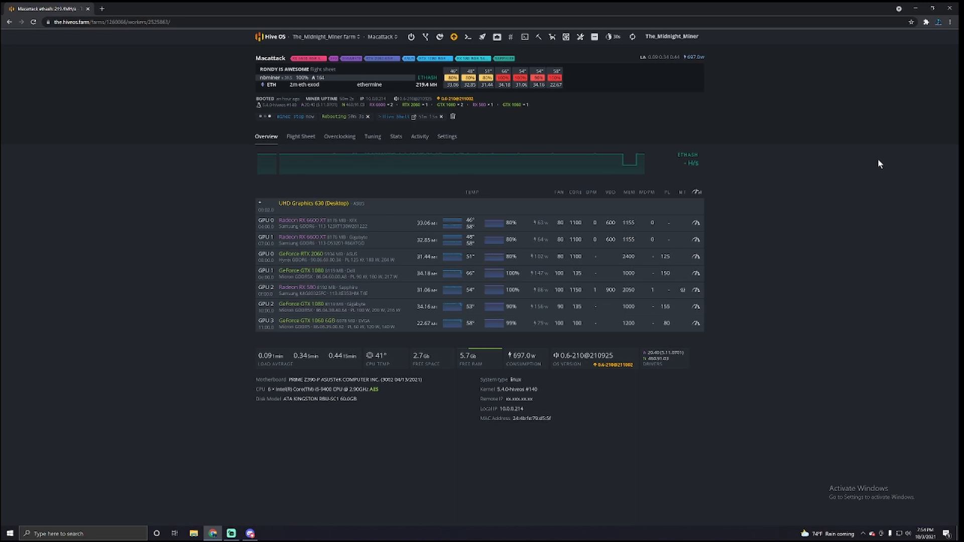
{"action": "mouse_move", "coordinate": [882, 163]}
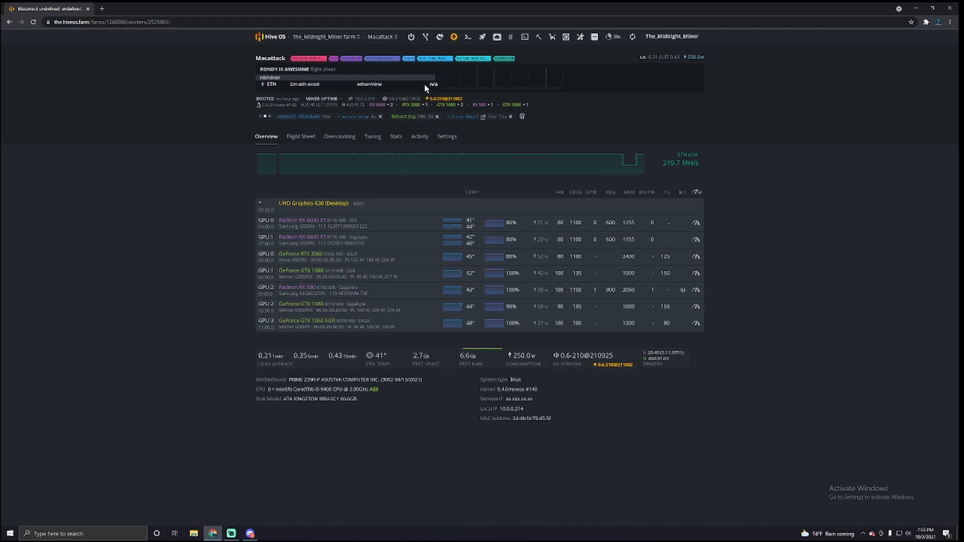
{"action": "mouse_move", "coordinate": [500, 191]}
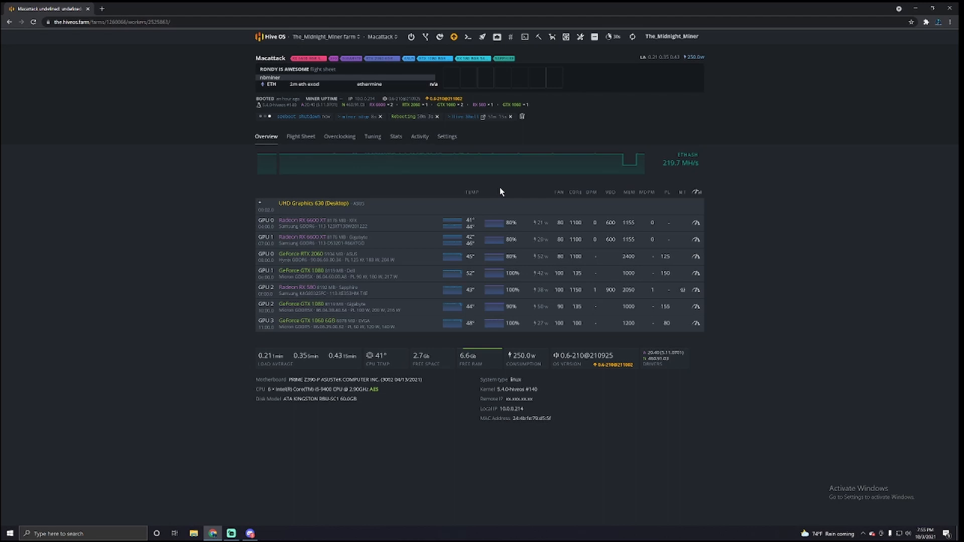
{"action": "mouse_move", "coordinate": [466, 502]}
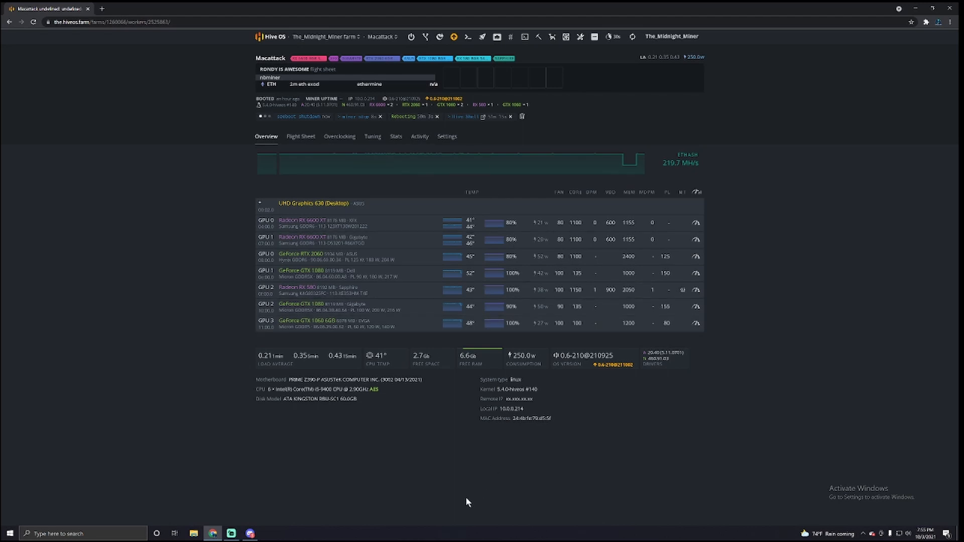
{"action": "mouse_move", "coordinate": [248, 496]}
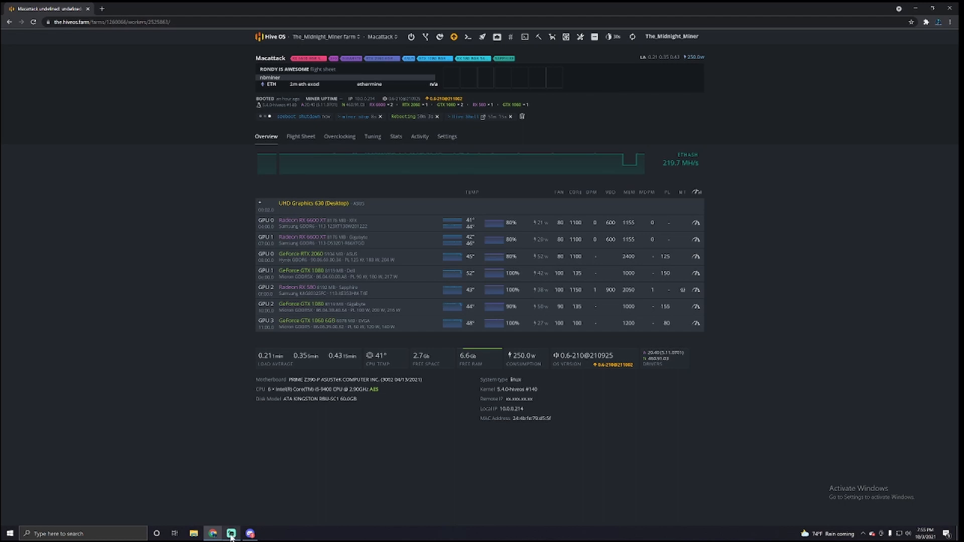
{"action": "mouse_move", "coordinate": [231, 533]}
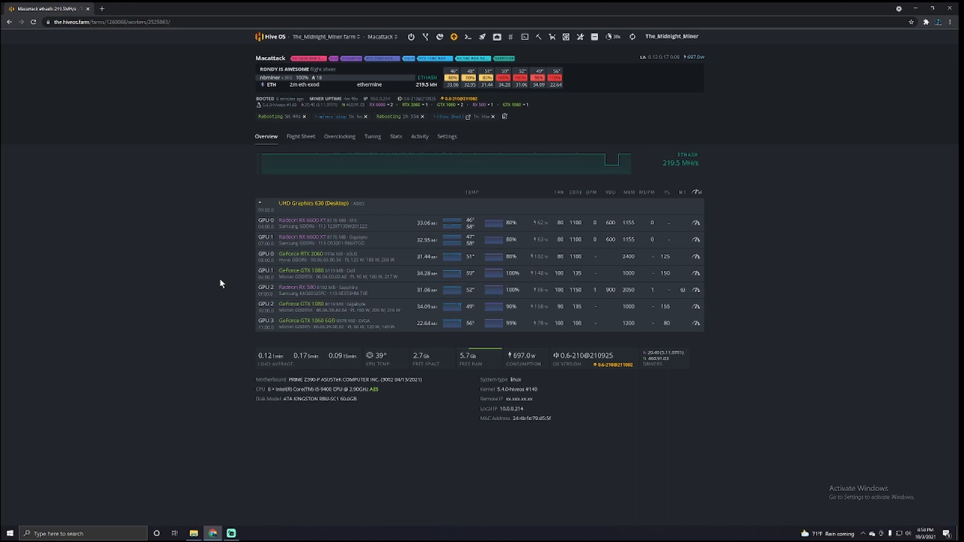
{"action": "mouse_move", "coordinate": [678, 146]}
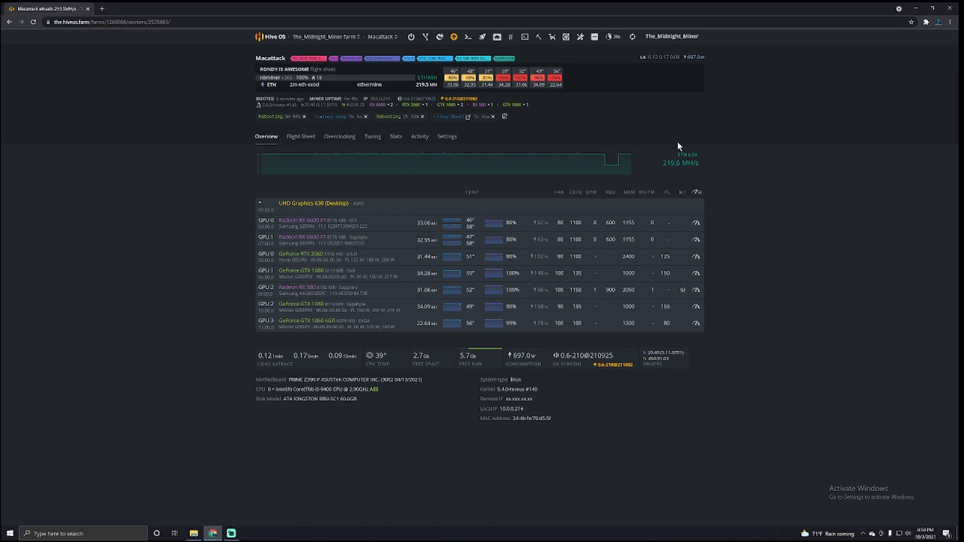
{"action": "mouse_move", "coordinate": [624, 162]}
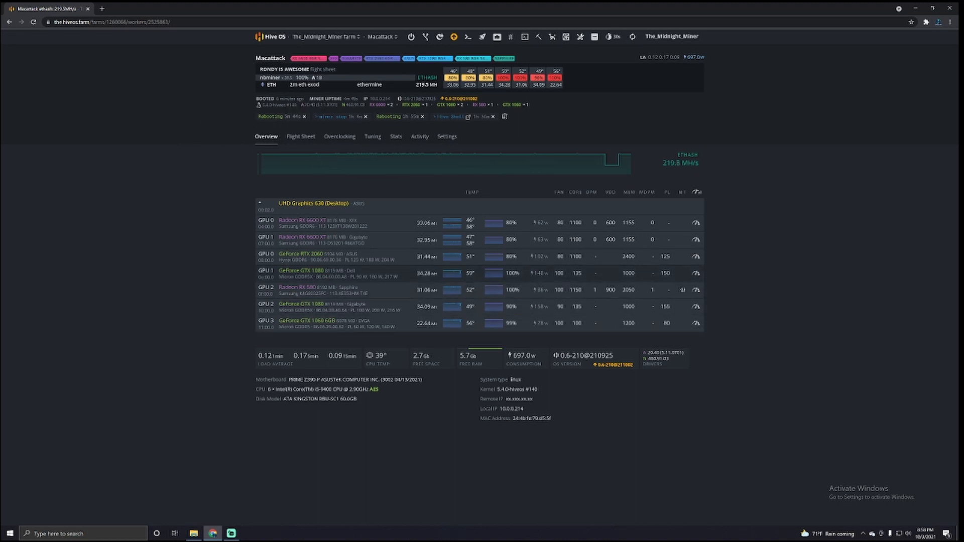
{"action": "mouse_move", "coordinate": [121, 205]}
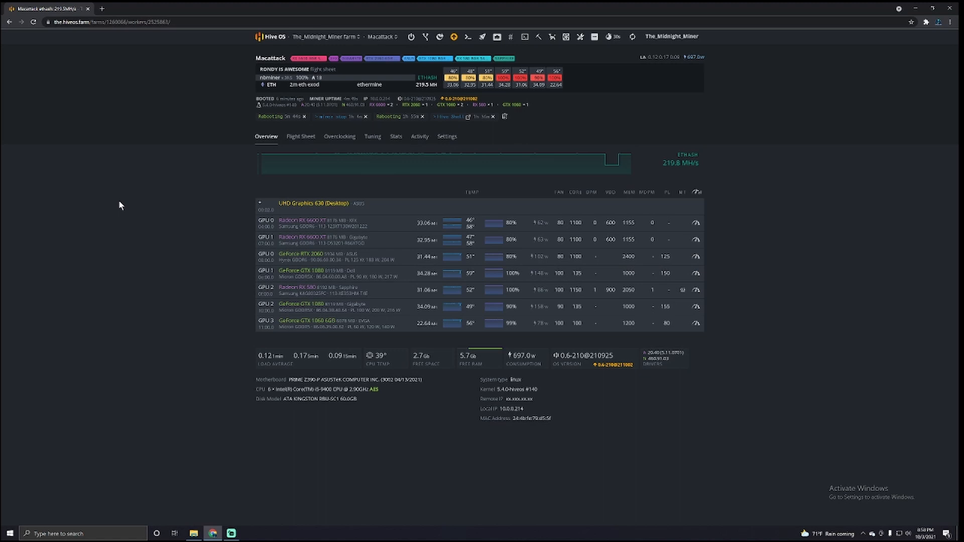
{"action": "mouse_move", "coordinate": [59, 36]}
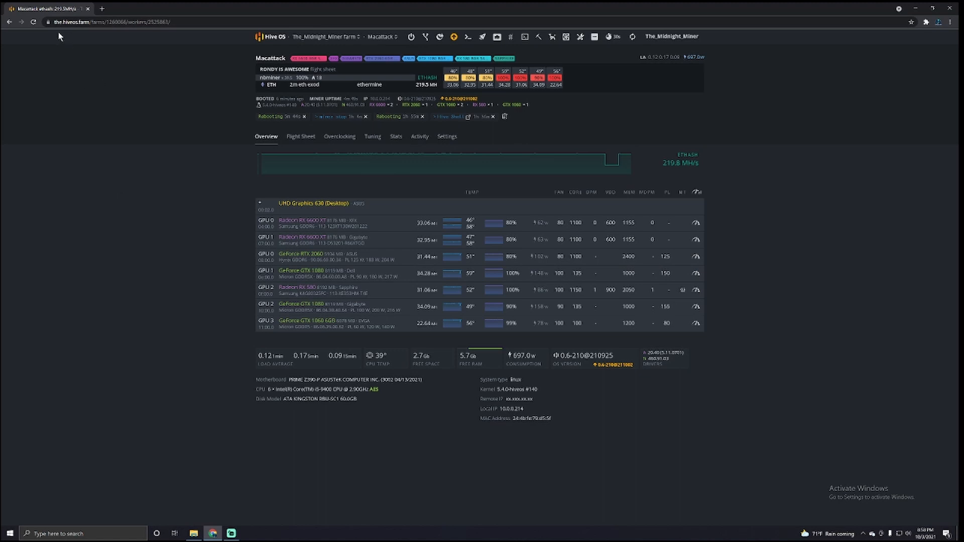
Step: Reload the Macattack overview page to fetch fresh GPU statistics
{"action": "left_click", "coordinate": [33, 22]}
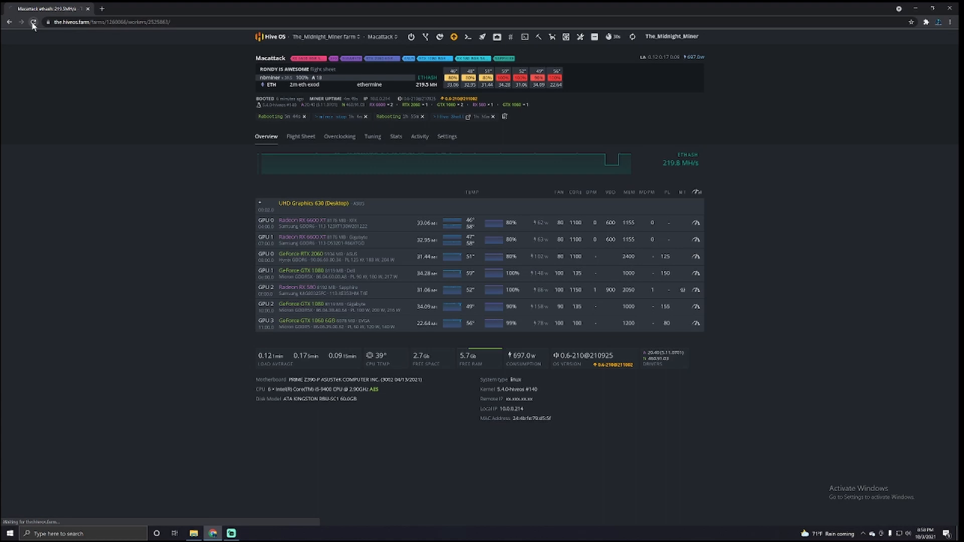
Step: Reload the overview once more and review the GPU list, checking the GTX 1080 row
{"action": "left_click", "coordinate": [34, 21]}
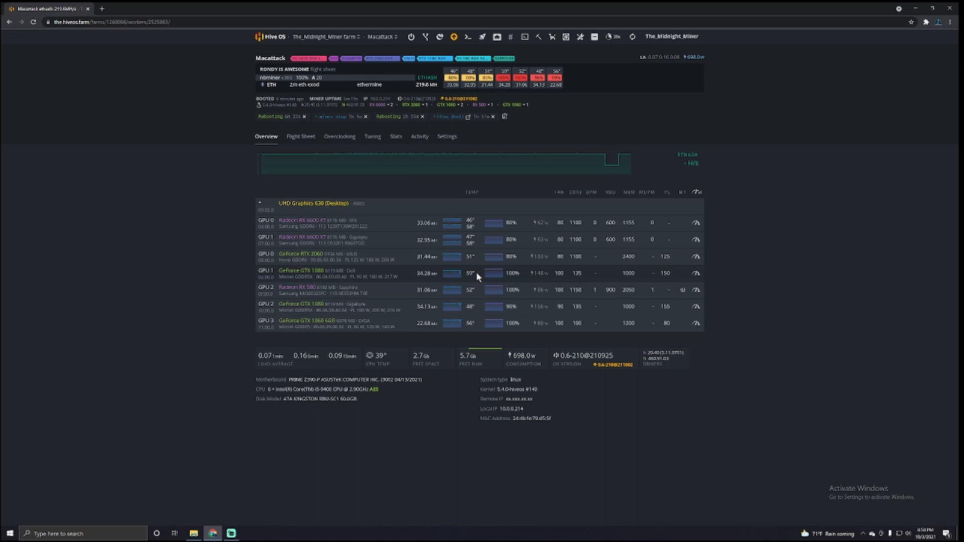
{"action": "mouse_move", "coordinate": [590, 281]}
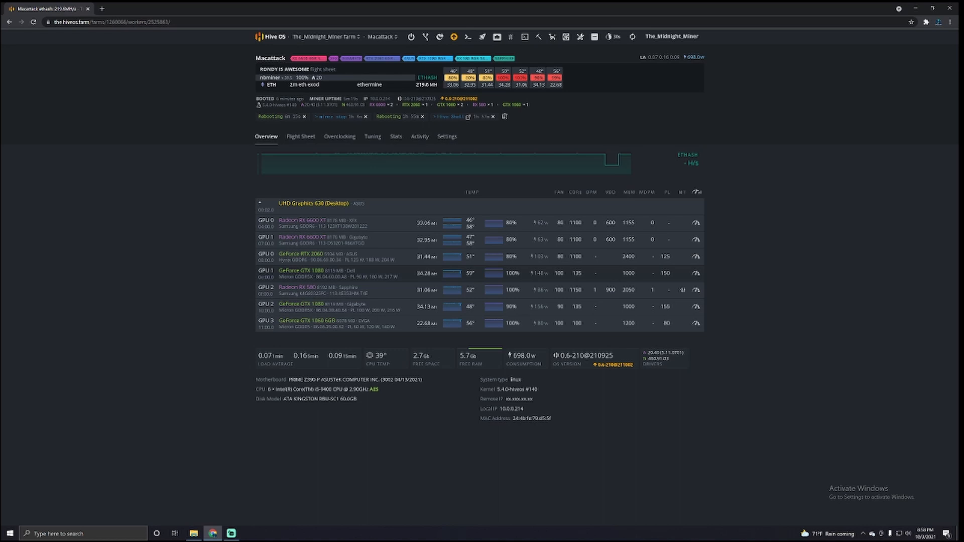
{"action": "mouse_move", "coordinate": [476, 276]}
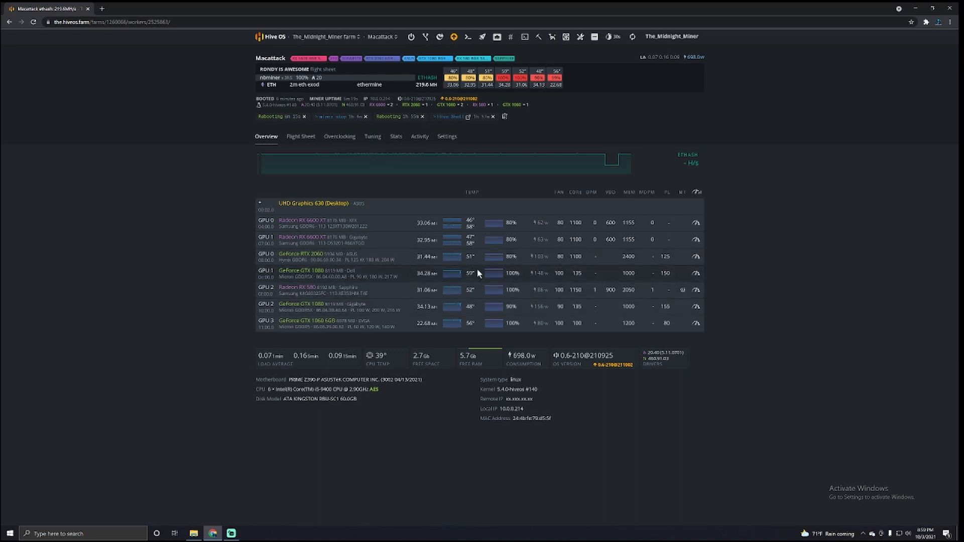
{"action": "mouse_move", "coordinate": [480, 275]}
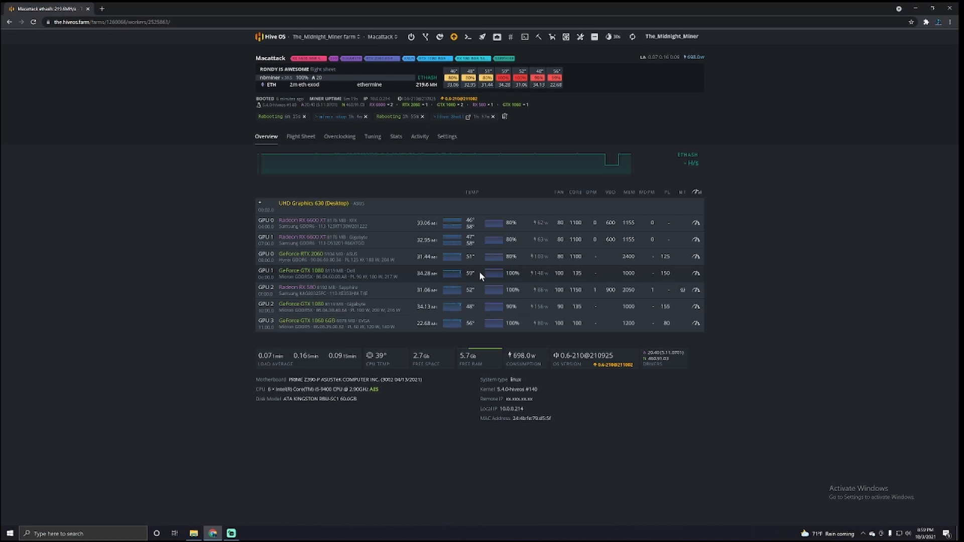
{"action": "mouse_move", "coordinate": [478, 277]}
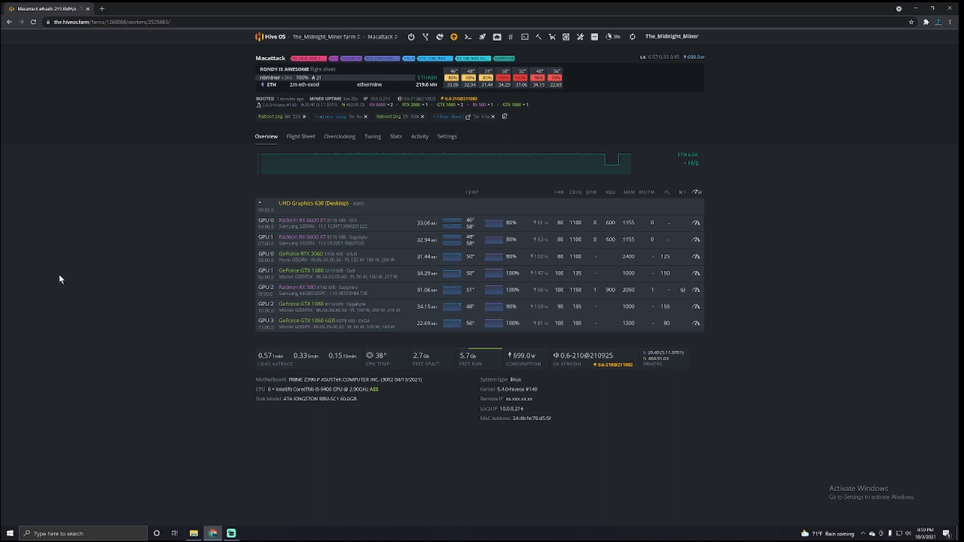
{"action": "mouse_move", "coordinate": [194, 328]}
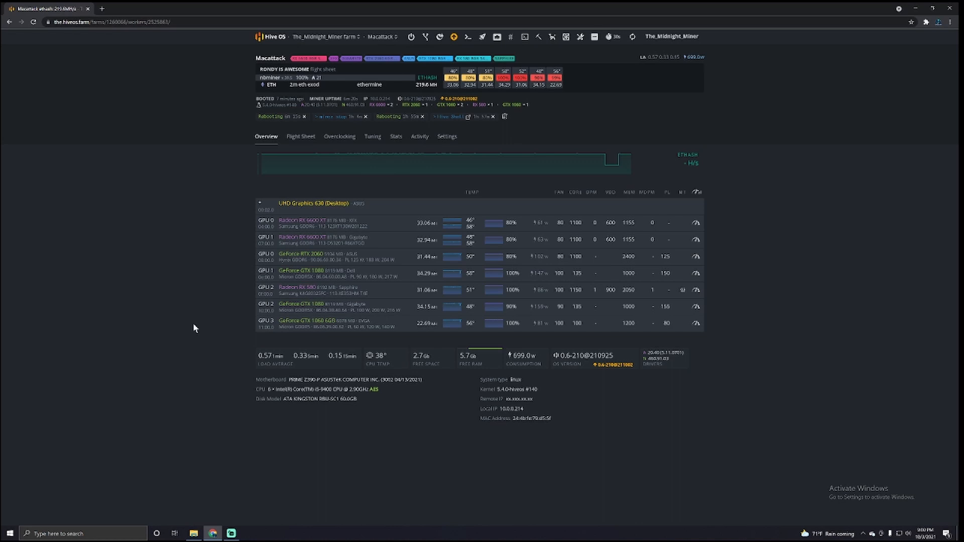